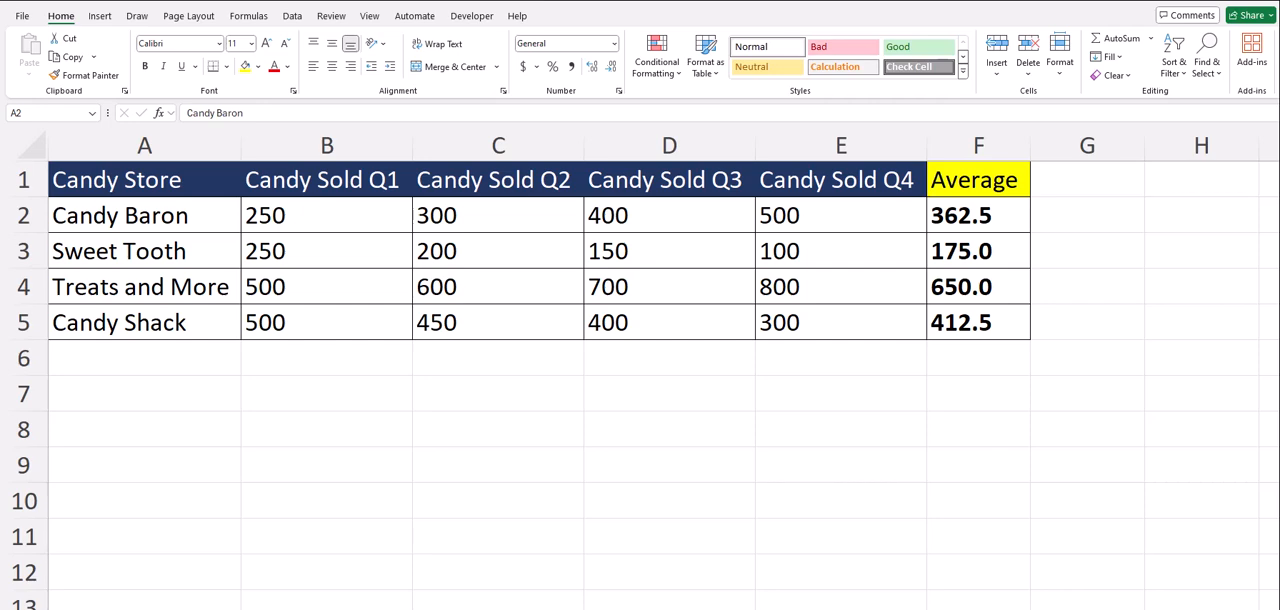
# - Enter =AVERAGE(B2:E2) in F2 and fill down to F5 for each store's average
pyautogui.write('=aver')
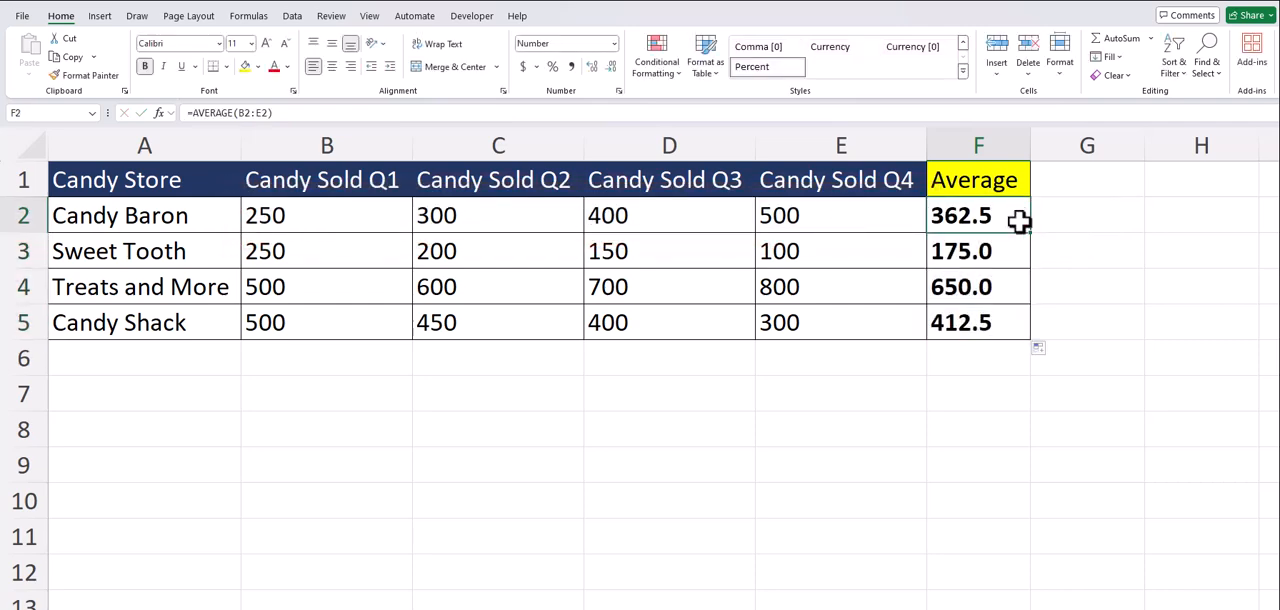
# - Clear the computed averages from F2:F5, leaving only the Average header
pyautogui.press('Delete')
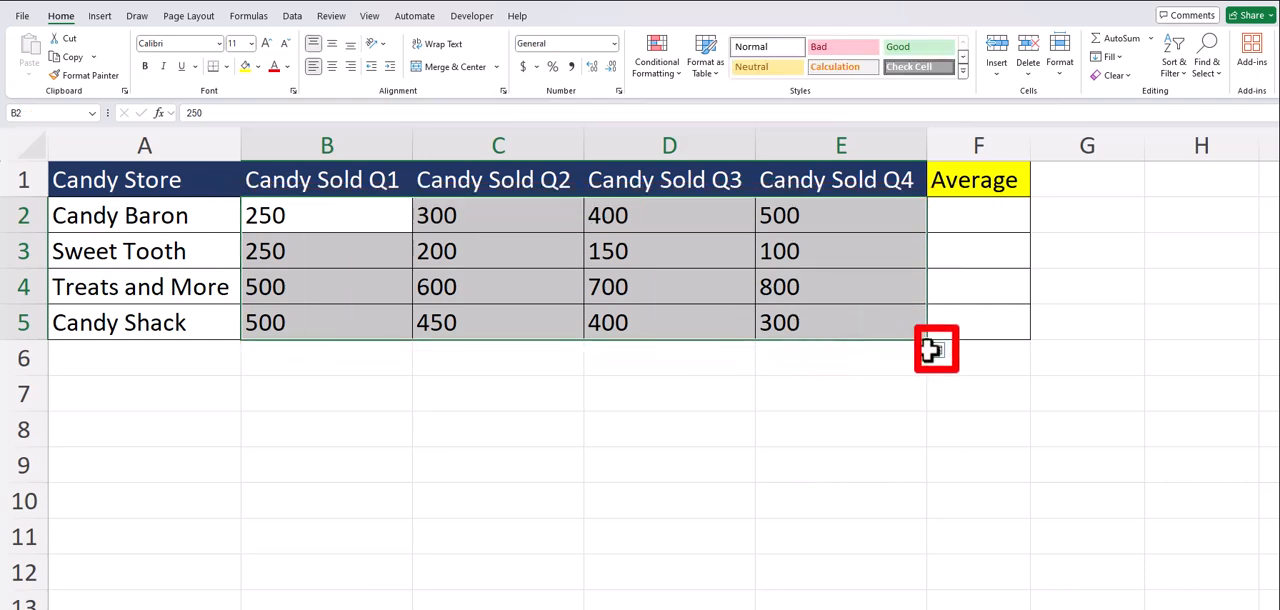
# - Use Quick Analysis Totals on B2:E5 to add a row Average for each store
pyautogui.click(936, 348)
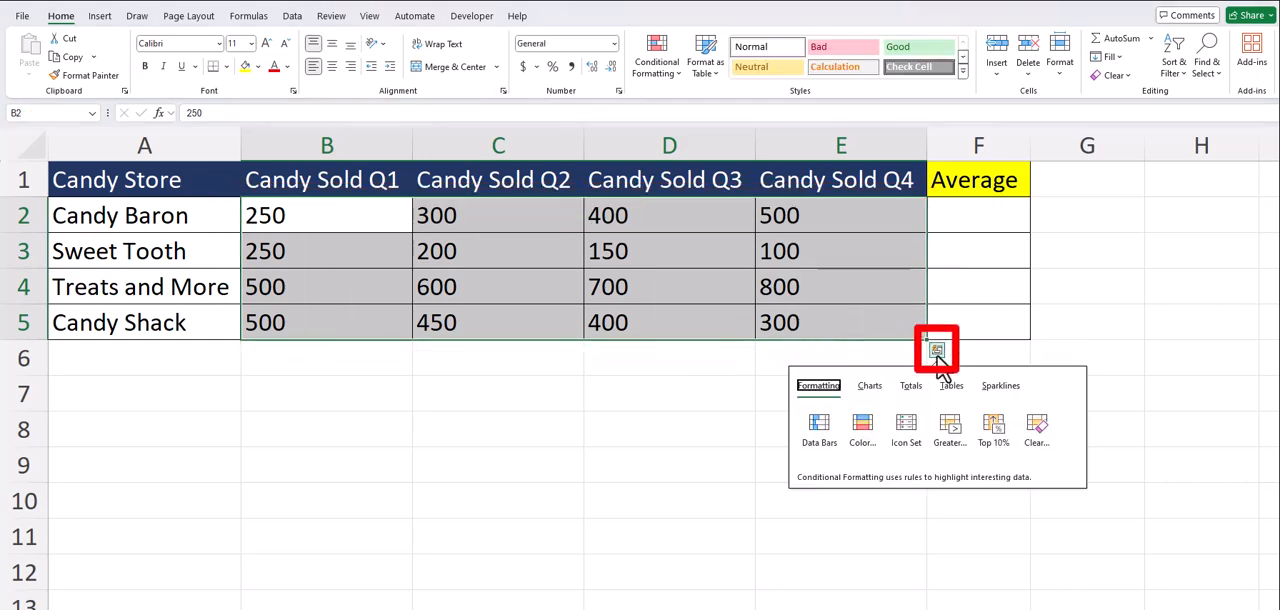
pyautogui.click(910, 384)
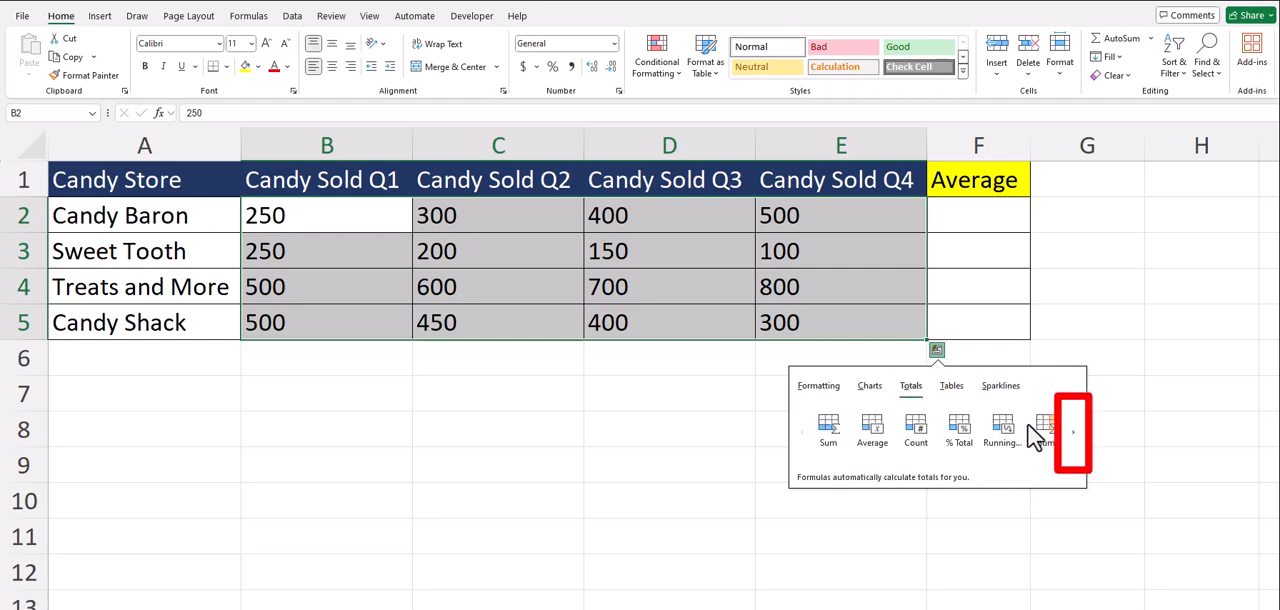
pyautogui.click(1072, 432)
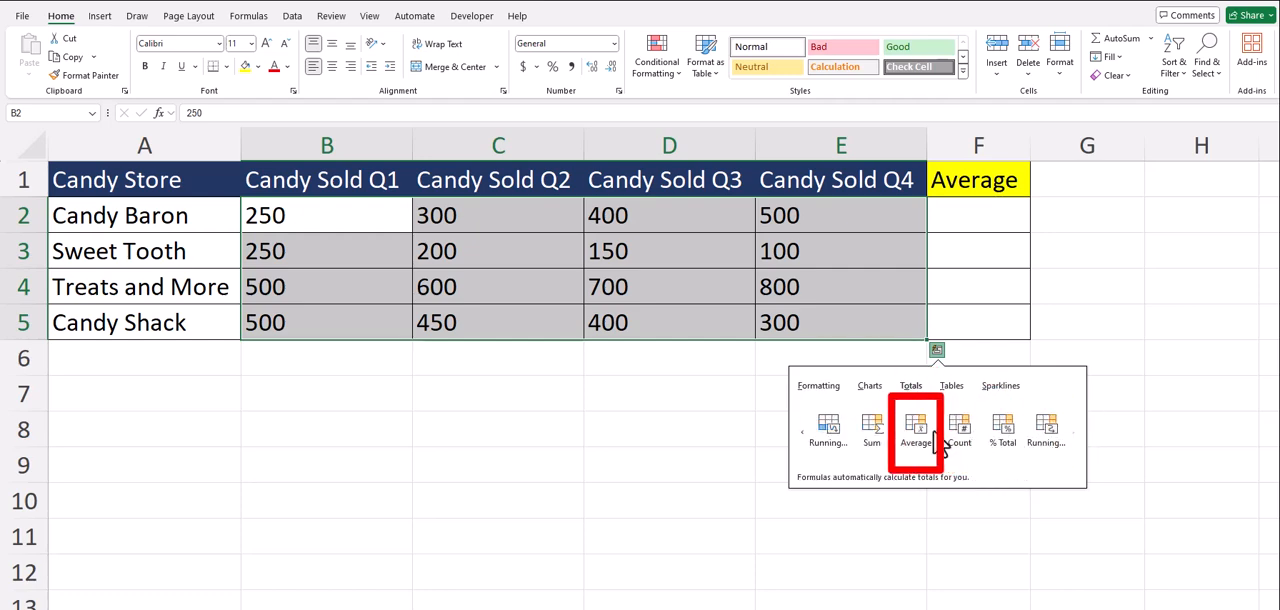
pyautogui.click(916, 430)
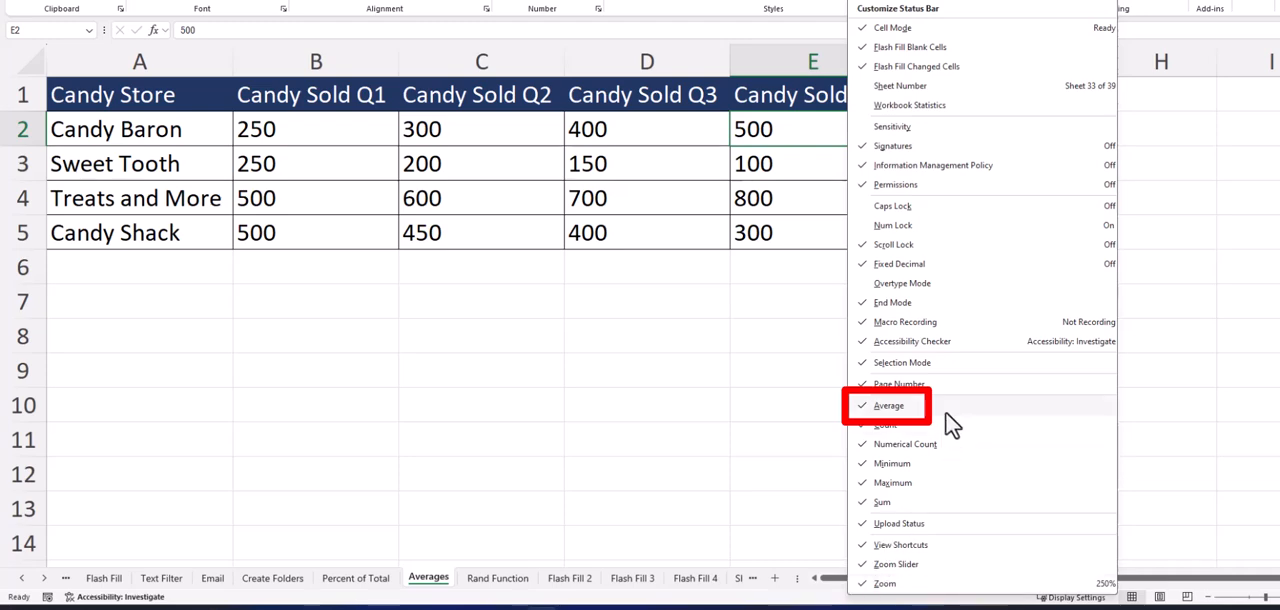
pyautogui.moveTo(862, 404)
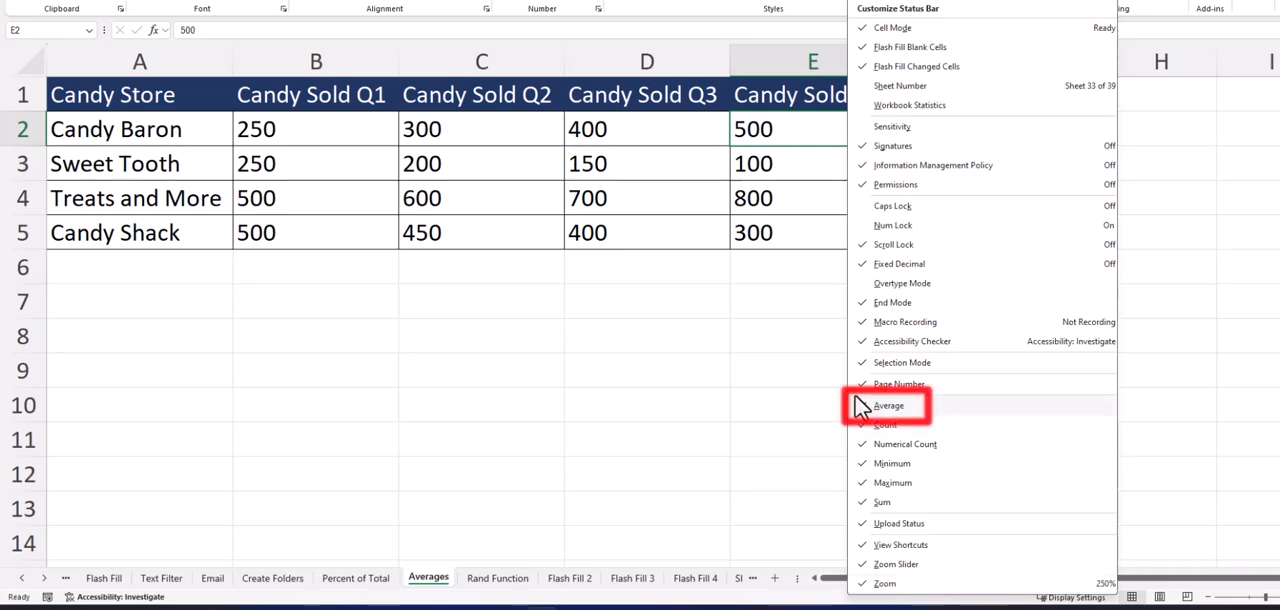